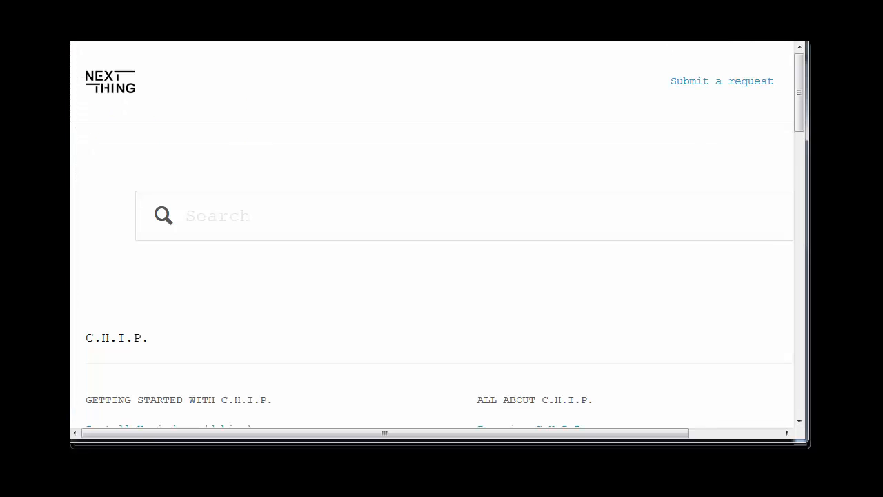
pyautogui.moveTo(234, 287)
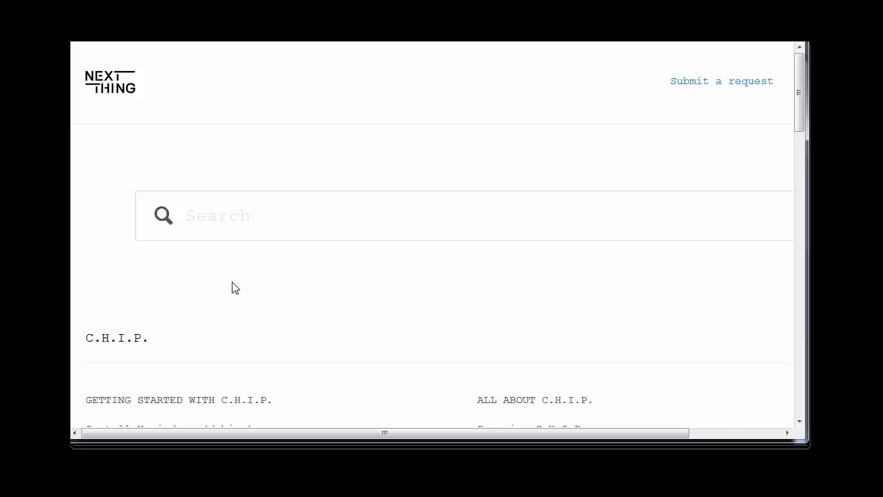
# Enter the 'Getting Started with C.H.I.P.' help section and scroll through its article list
pyautogui.scroll(-3)
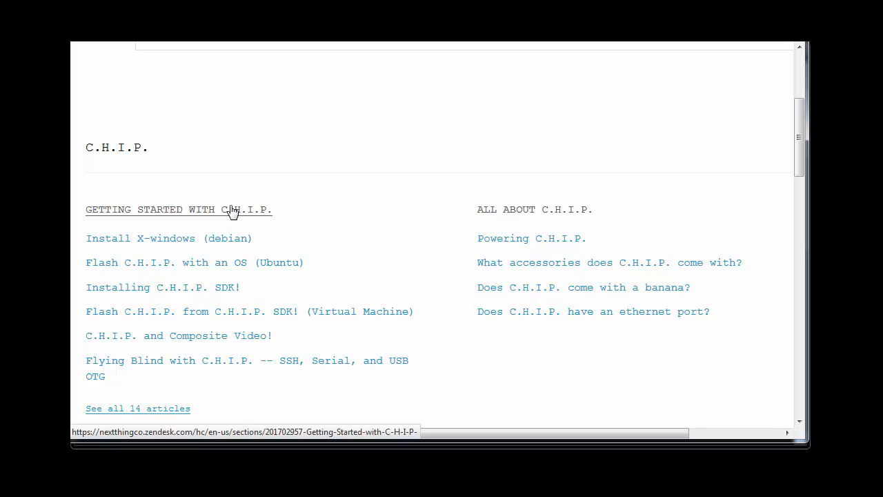
pyautogui.click(178, 209)
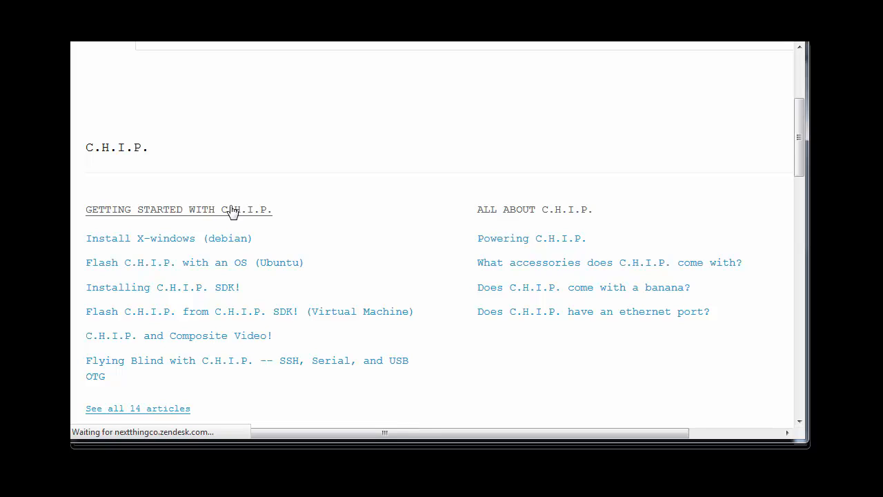
pyautogui.click(178, 210)
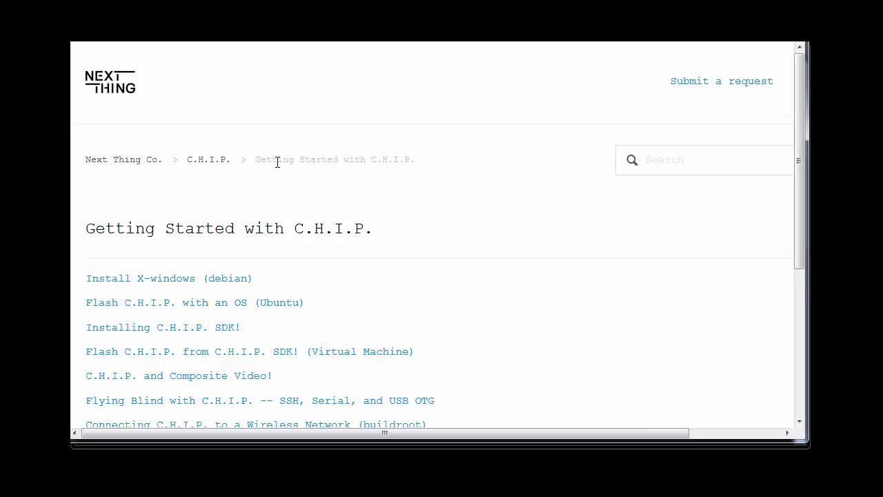
pyautogui.scroll(-3)
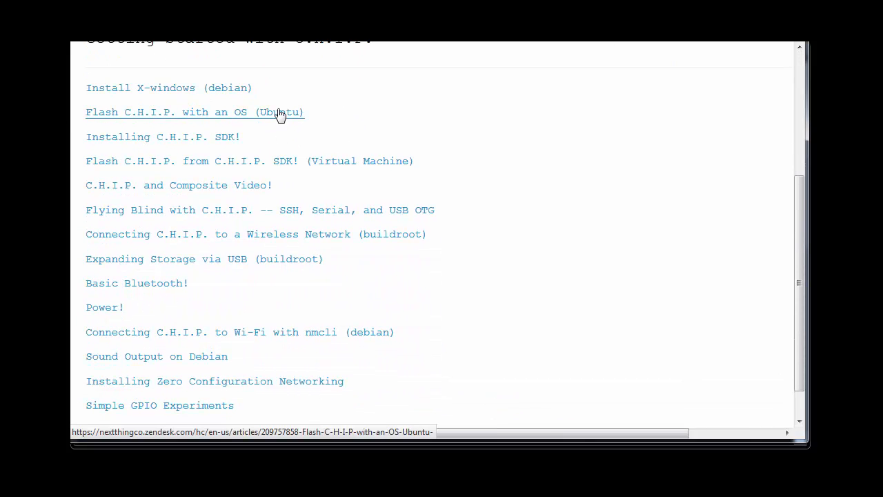
pyautogui.moveTo(274, 128)
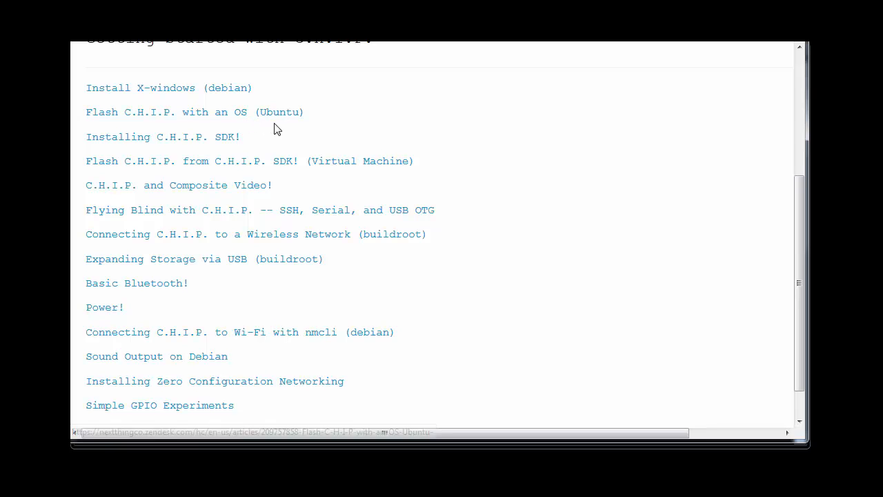
pyautogui.moveTo(265, 111)
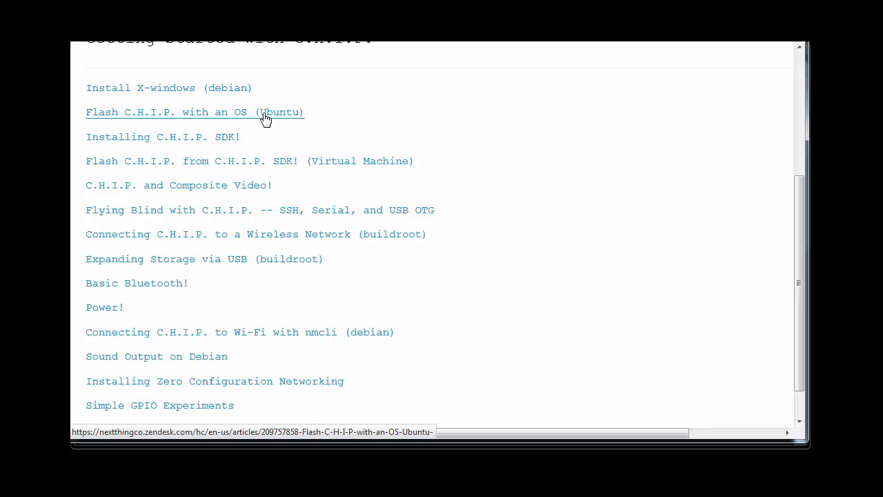
pyautogui.moveTo(378, 130)
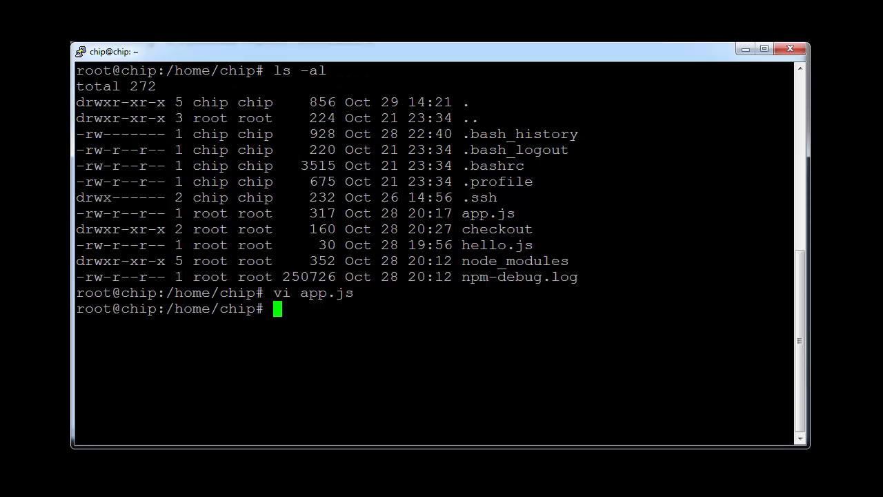
pyautogui.moveTo(356, 60)
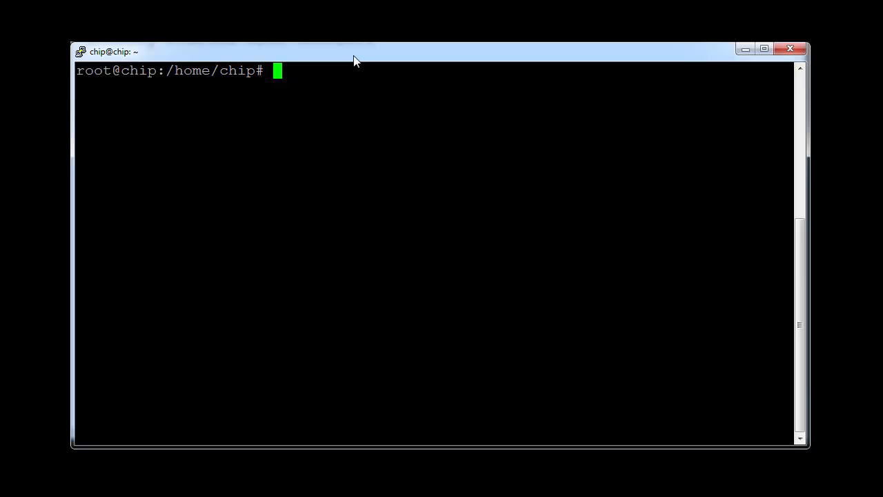
# Prepare the 'vi app.js' command at the cleared root prompt
pyautogui.write('vi')
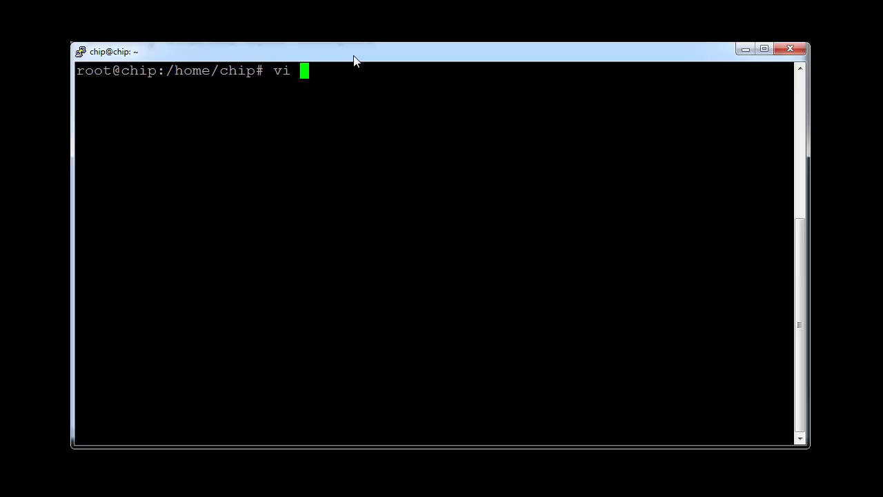
pyautogui.write('app.js')
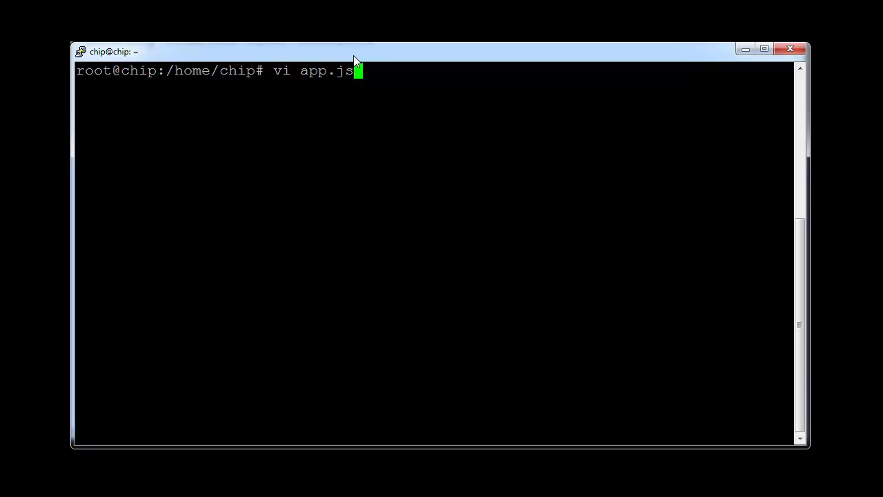
# Edit app.js in vi so the root route's res.send returns 'hello, world', then save and exit
pyautogui.press('Return')
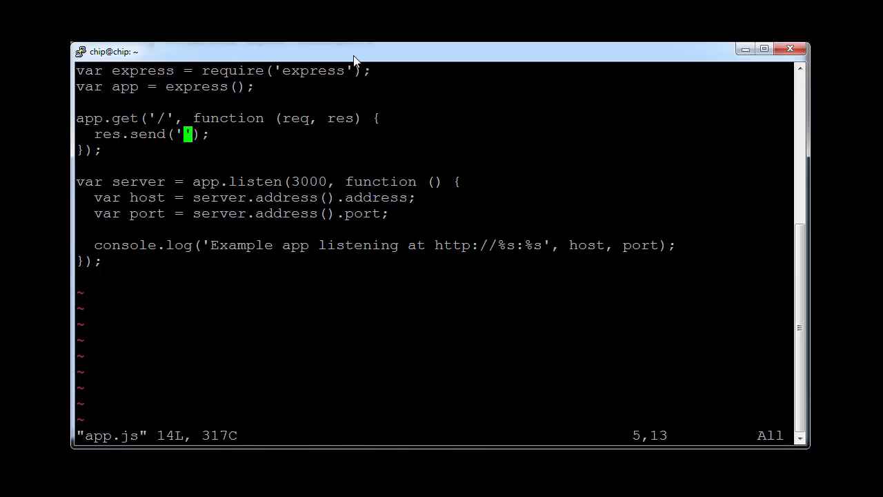
pyautogui.write('hello,')
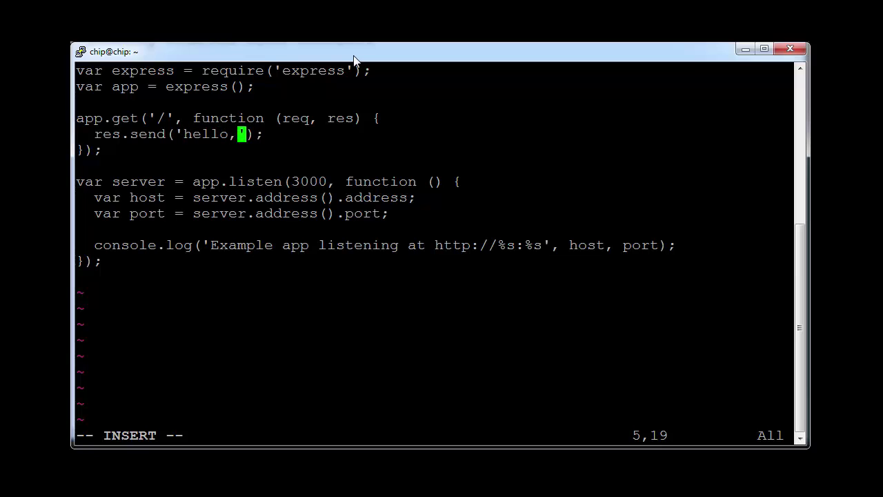
pyautogui.write('world')
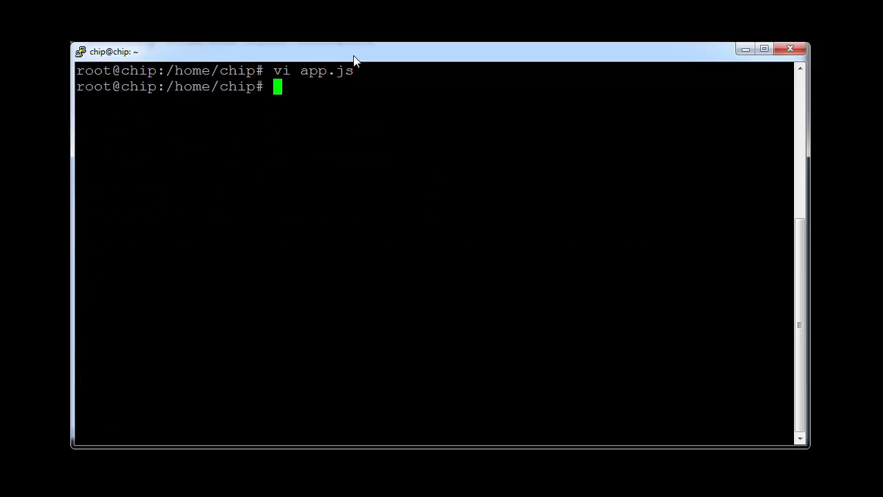
# Run 'nodejs app.js' to start the Express app
pyautogui.write('node')
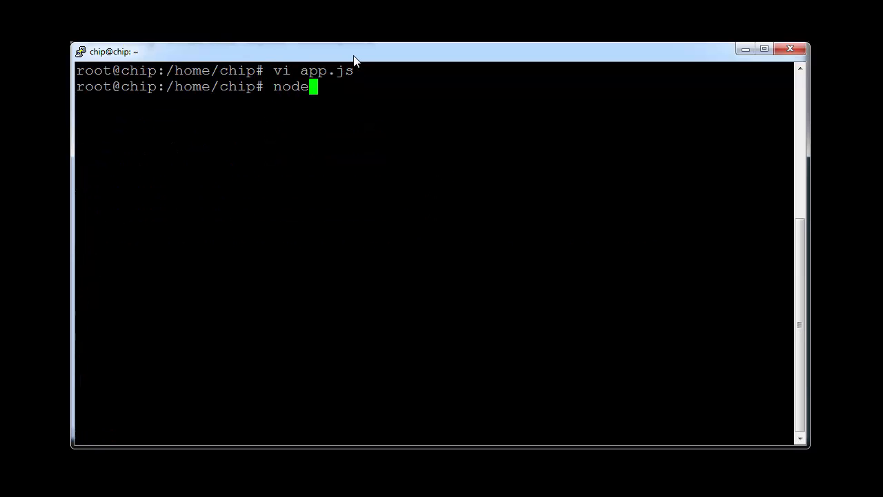
pyautogui.write('js app')
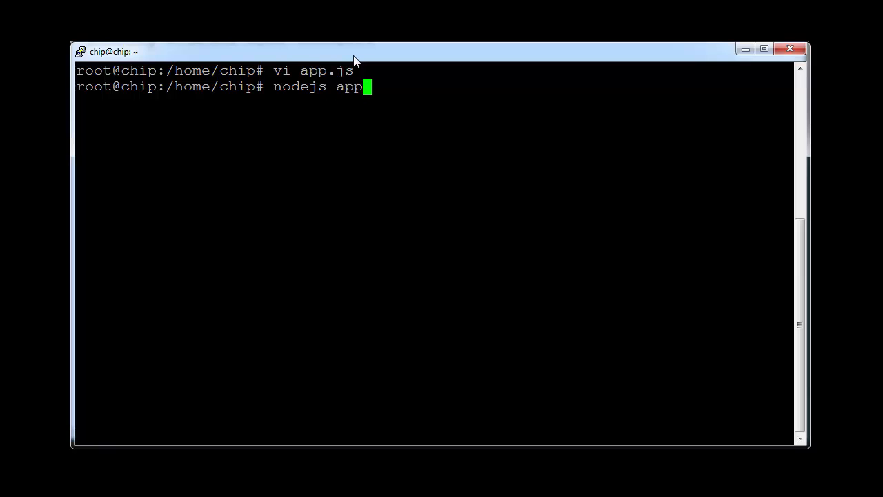
pyautogui.write('.j')
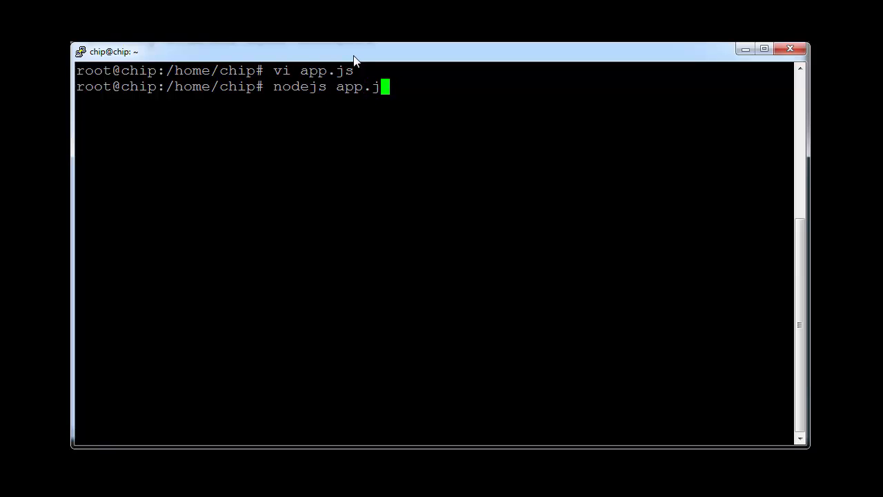
pyautogui.press('Return')
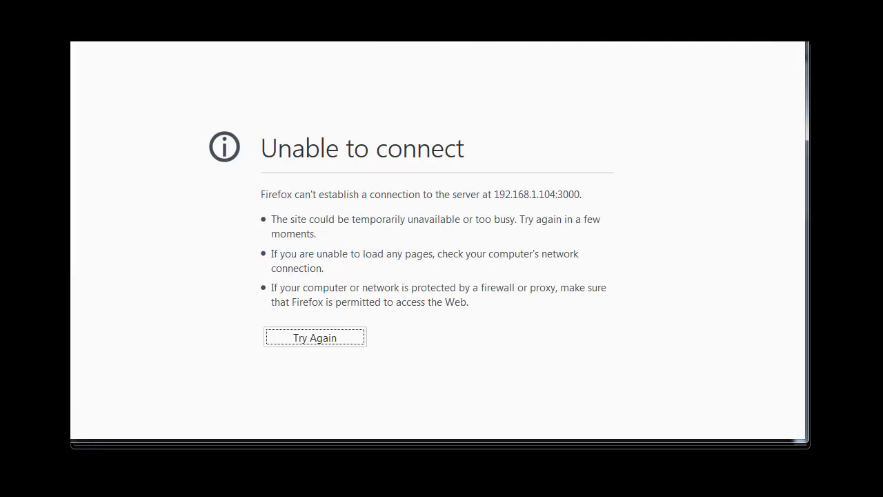
# Retry loading 192.168.1.104:3000 via Firefox's 'Try Again' while the app listens on port 3000
pyautogui.click(315, 337)
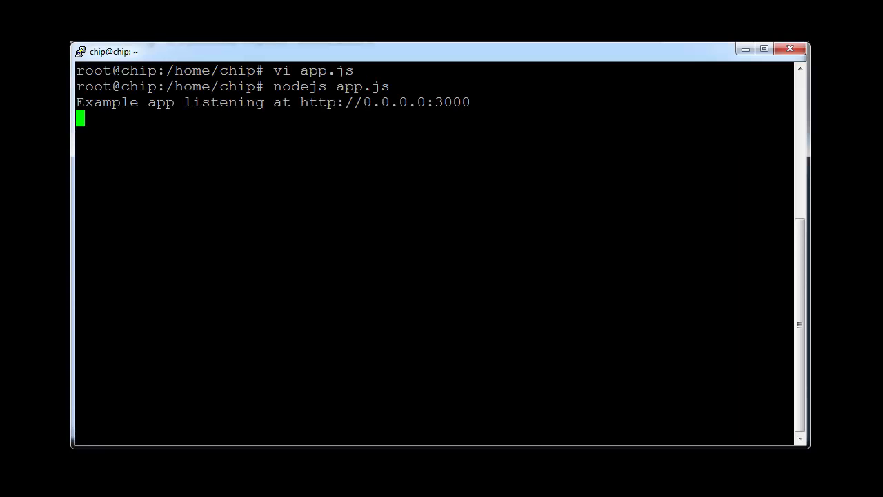
pyautogui.moveTo(260, 56)
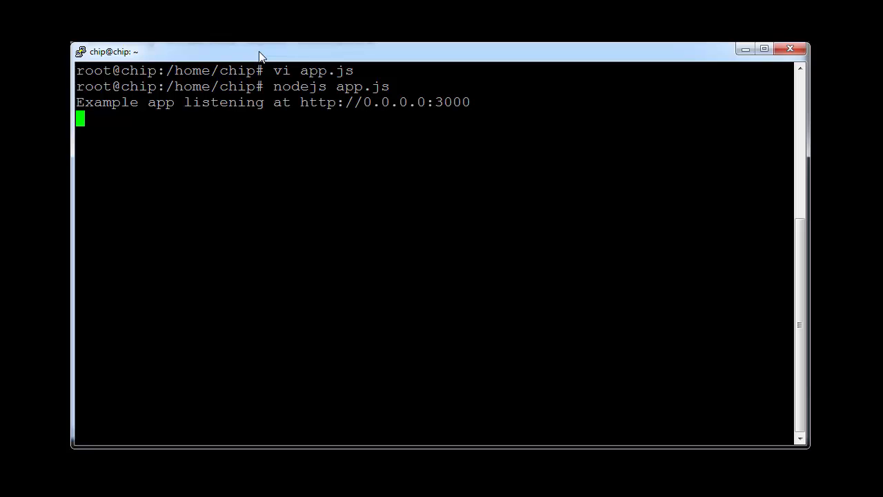
# Stop the app with Ctrl+C and check versions: Python 2.7.9 and npm 1.4.21
pyautogui.press('ctrl+c')
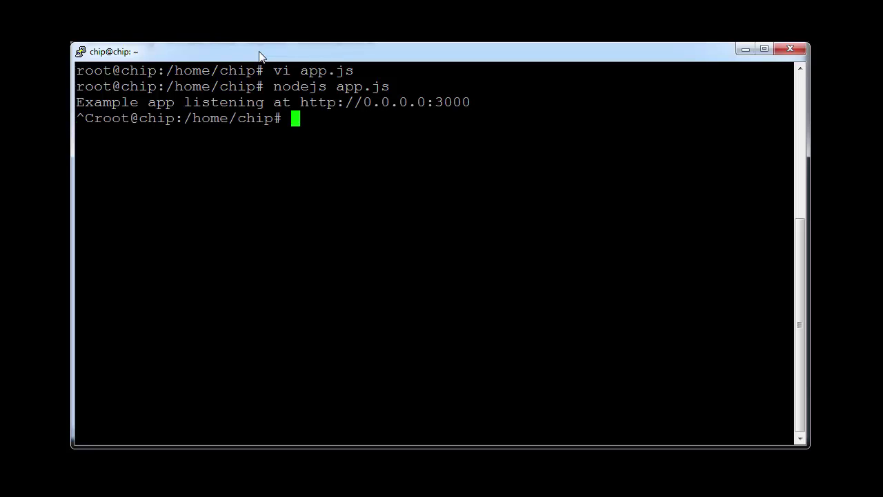
pyautogui.write('py')
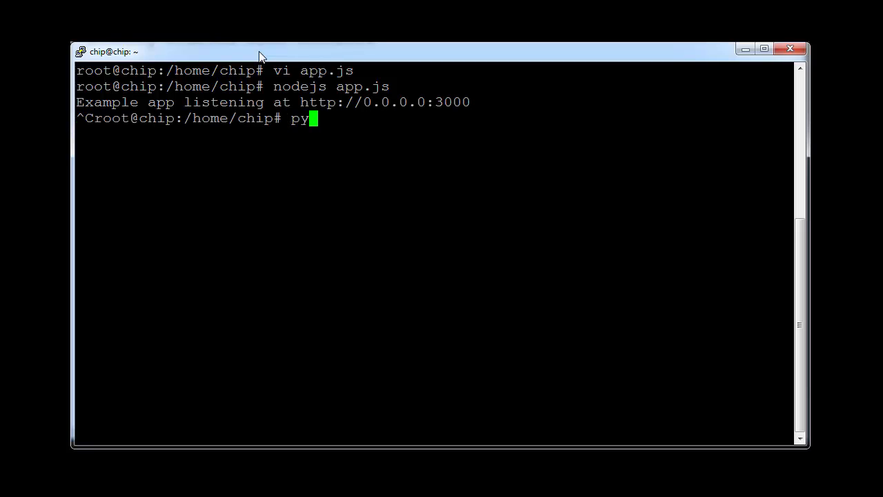
pyautogui.write('thon --versio')
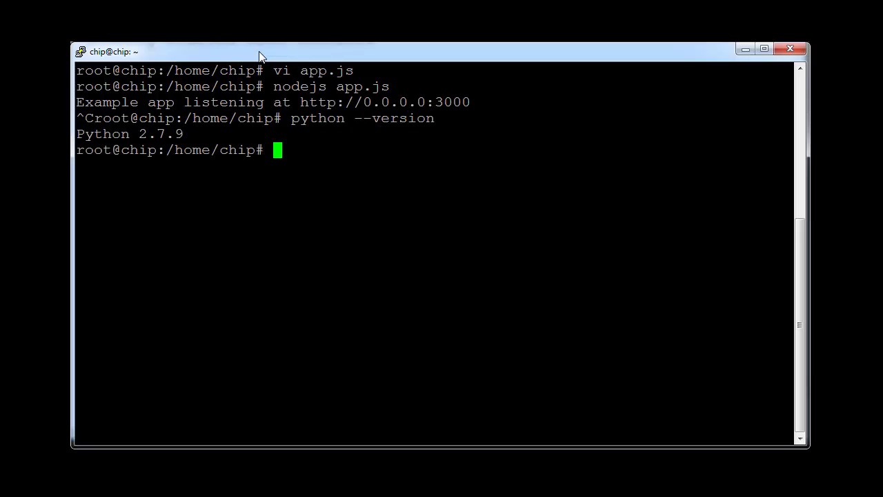
pyautogui.write('npm --')
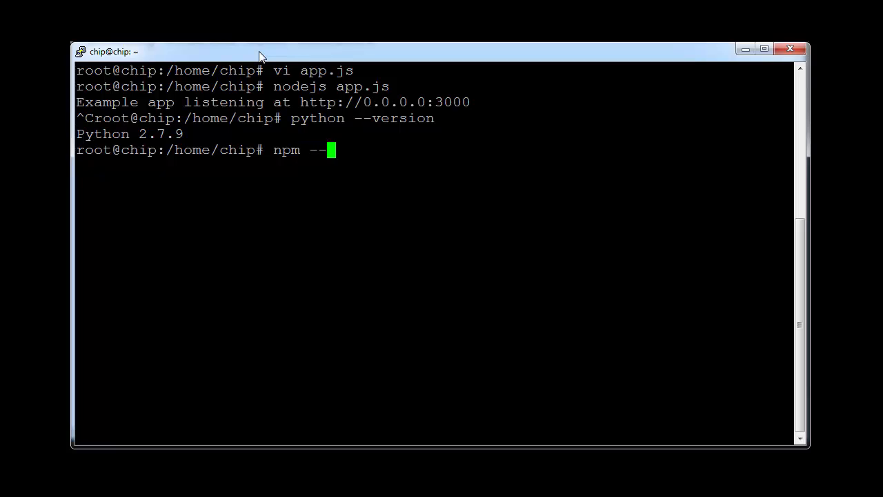
pyautogui.write('version')
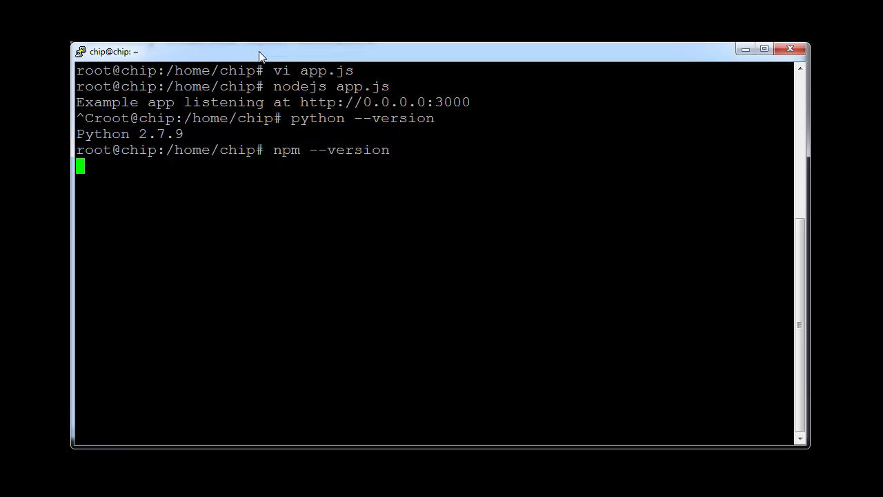
pyautogui.press('Return')
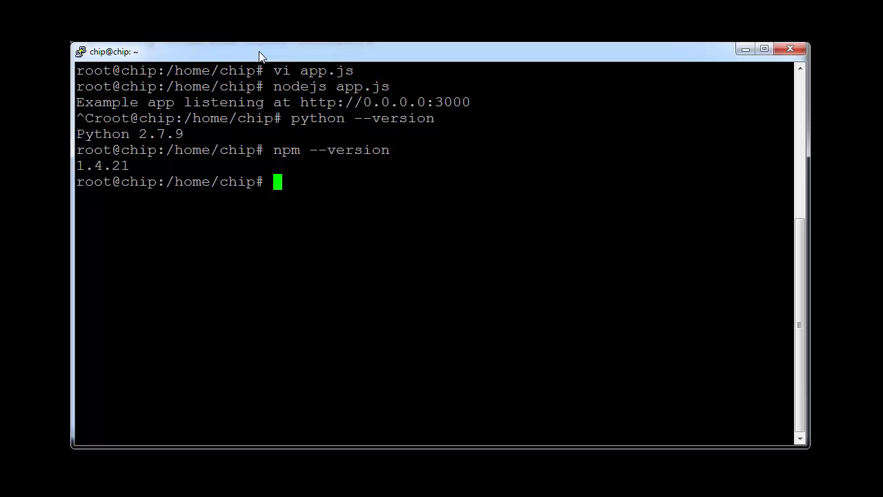
# Run 'npm list --depth=0' showing express 4.13.3 and forever 0.15.1
pyautogui.write('npm')
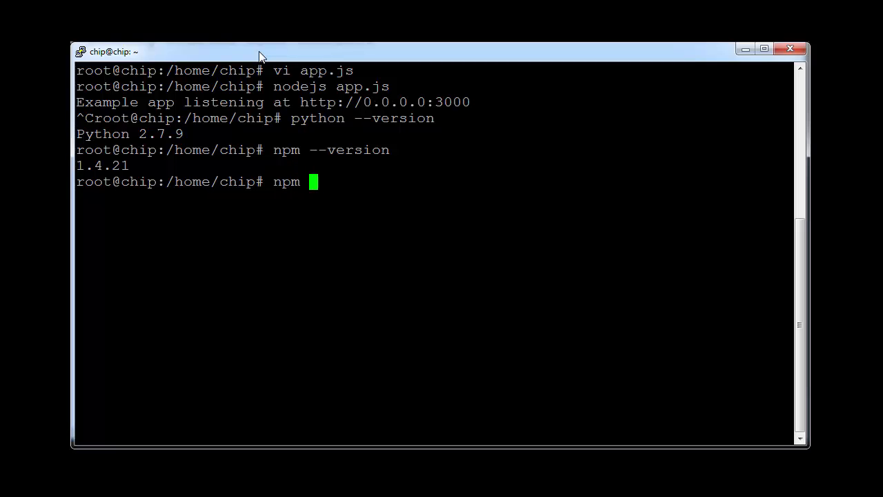
pyautogui.write('list')
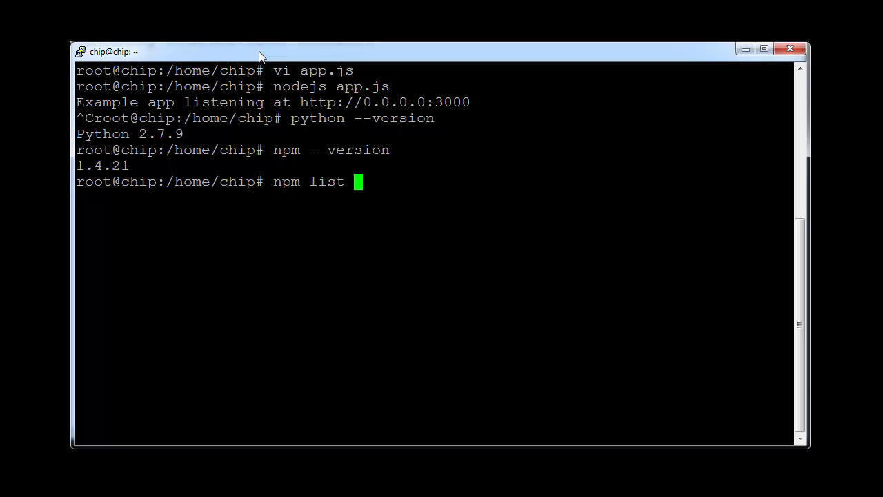
pyautogui.write('--de')
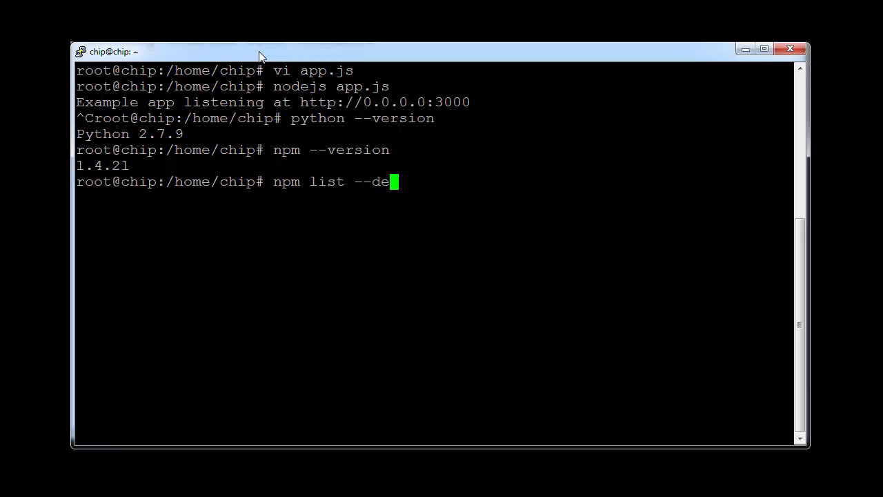
pyautogui.write('pth=0')
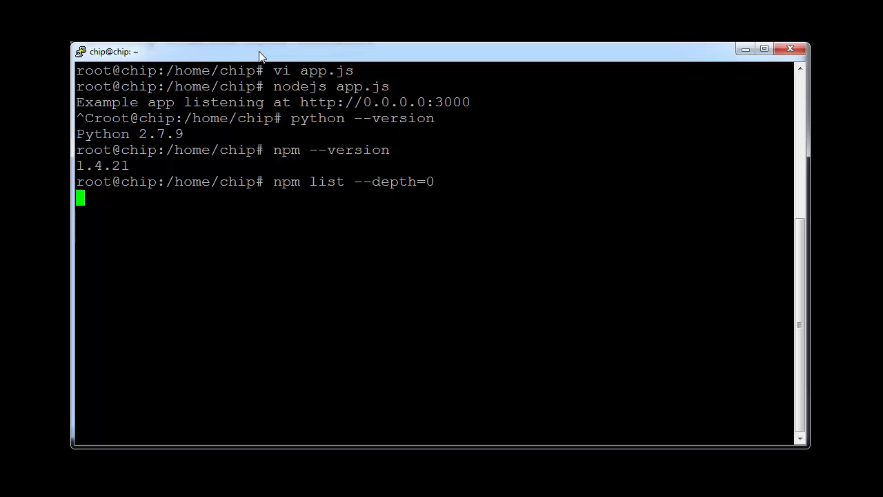
pyautogui.press('Return')
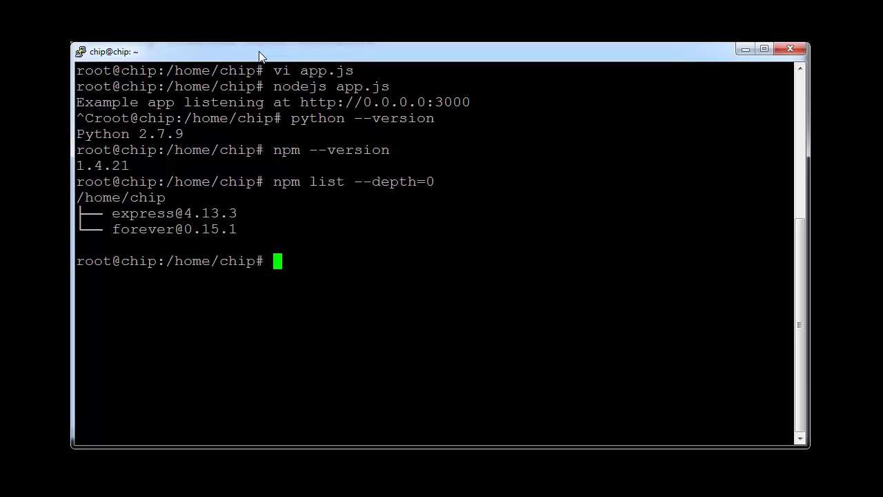